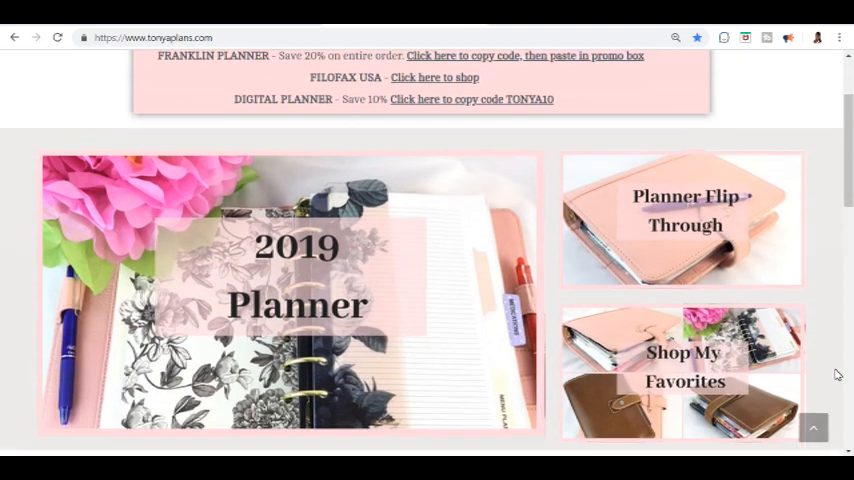
Scroll down the Tonya Plans Franklin Covey Blogger Facebook page.
scroll("down", 3)
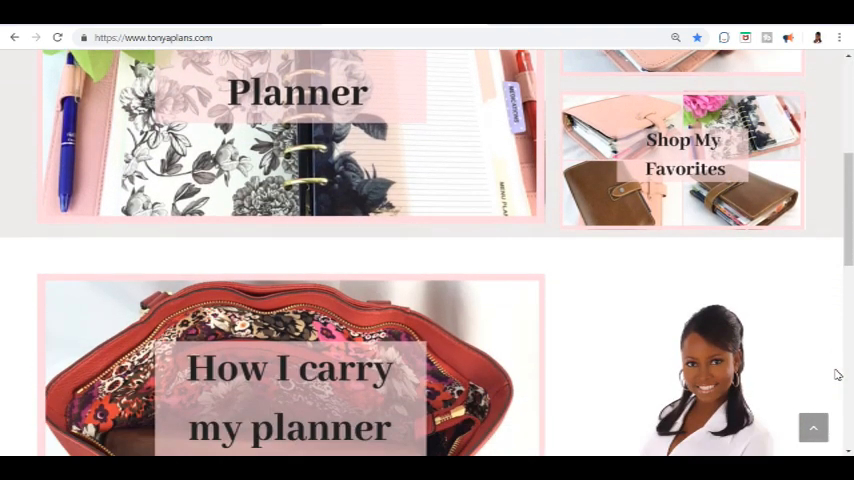
scroll("down", 3)
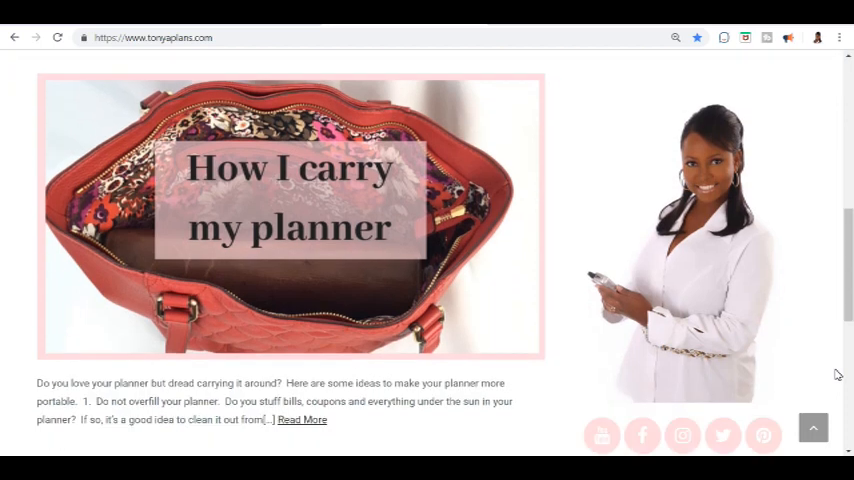
scroll("down", 3)
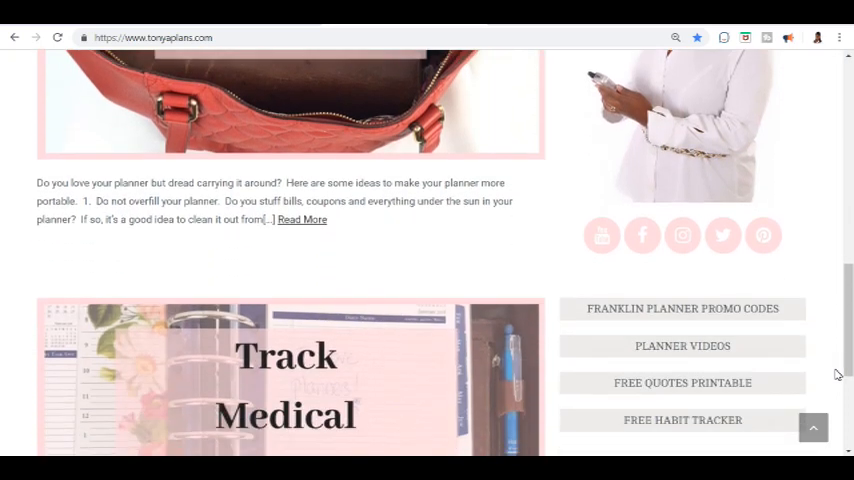
scroll("down", 3)
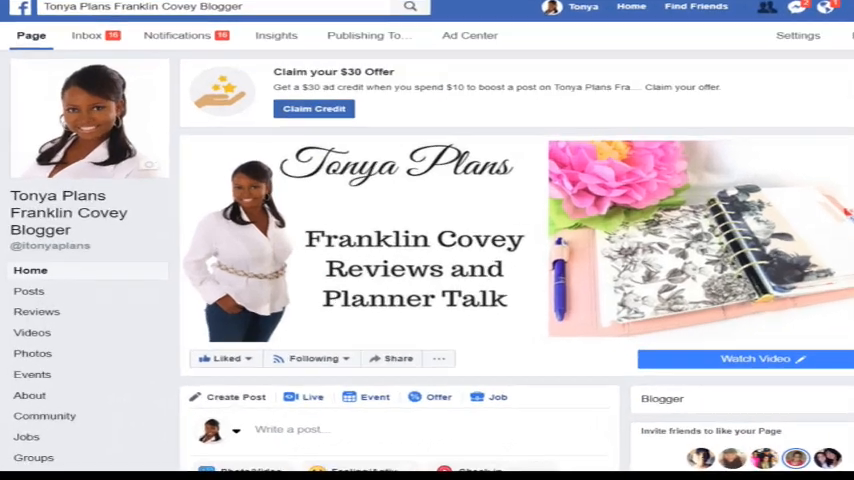
scroll("down", 3)
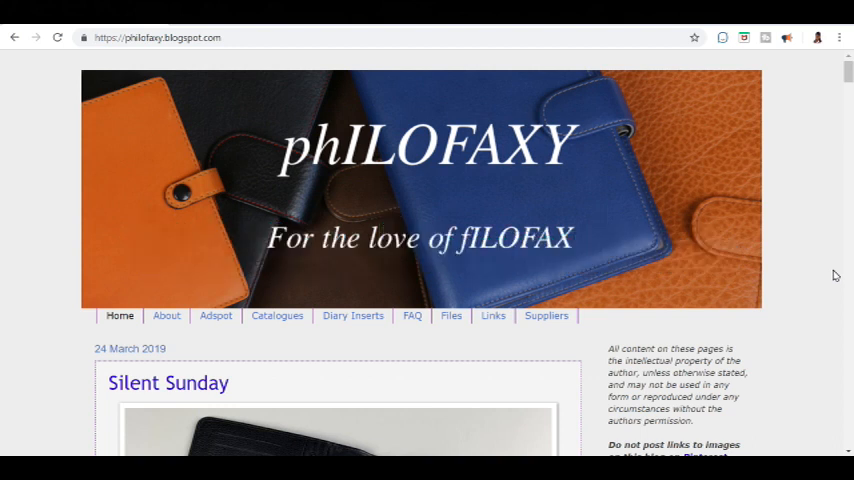
Scroll the Philofaxy blog through Silent Sunday to the Web Finds – 23 March 2019 post.
scroll("down", 3)
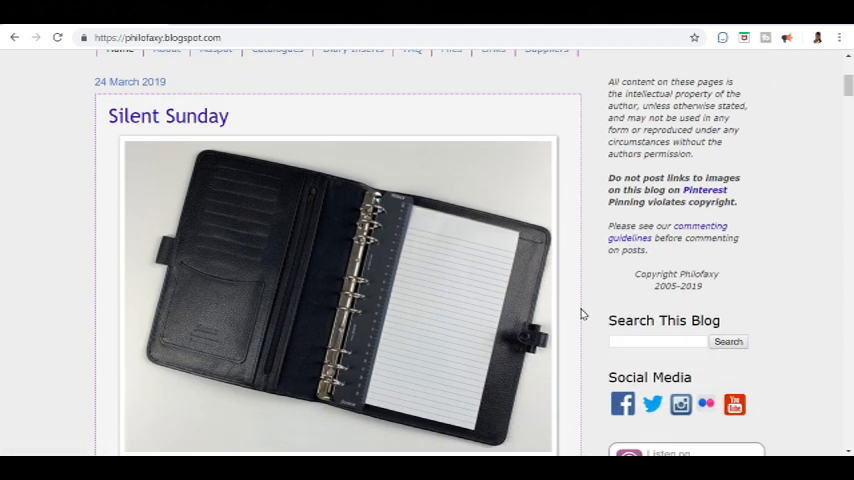
scroll("down", 3)
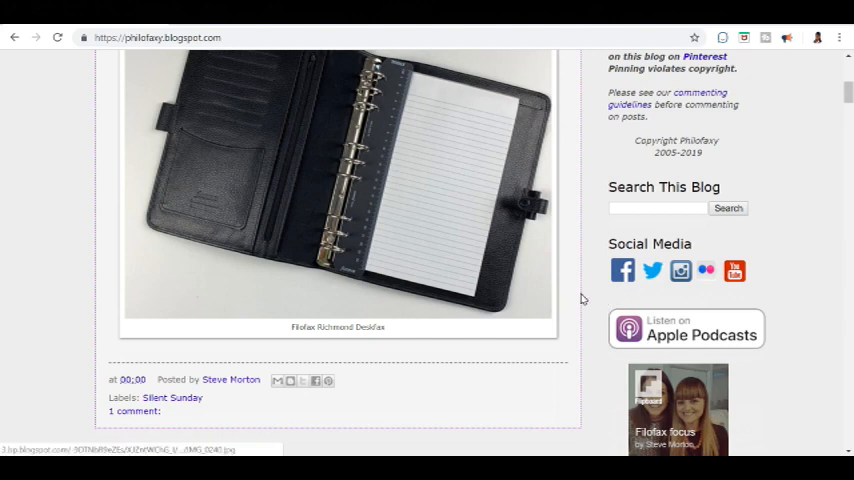
scroll("down", 3)
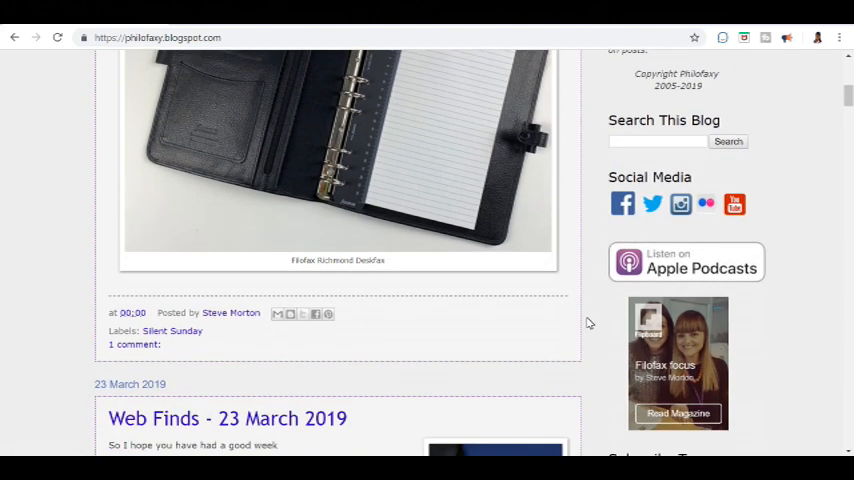
scroll("down", 3)
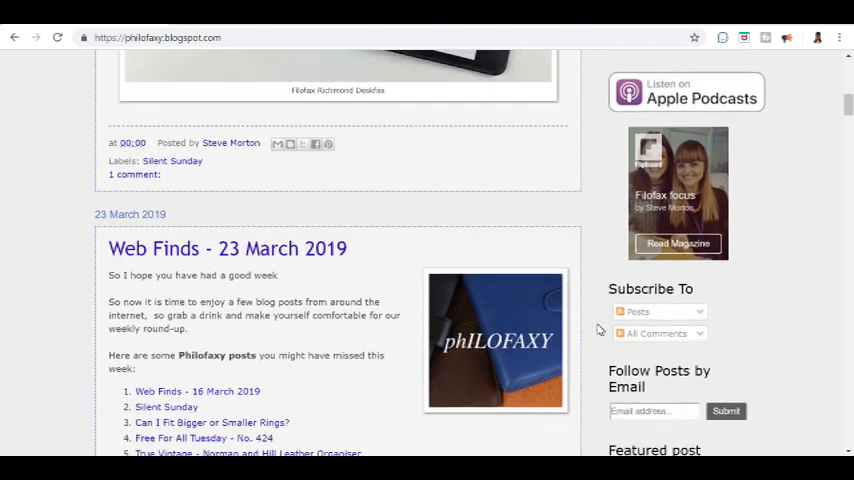
scroll("down", 3)
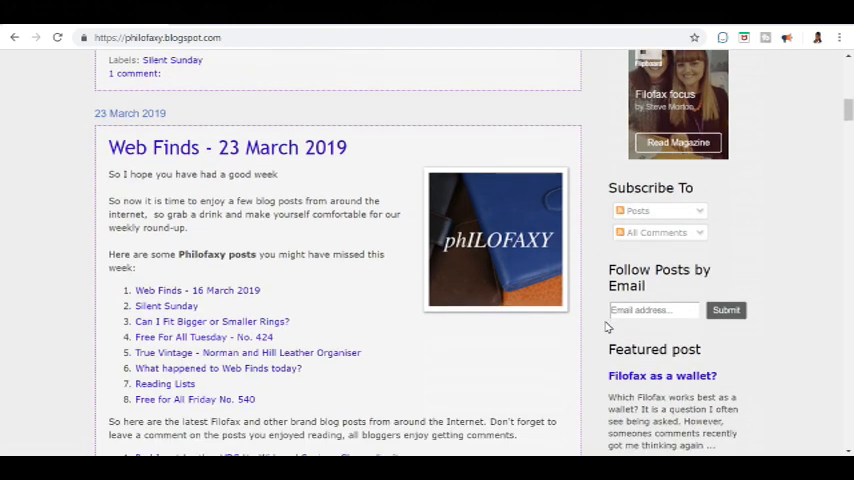
scroll("down", 3)
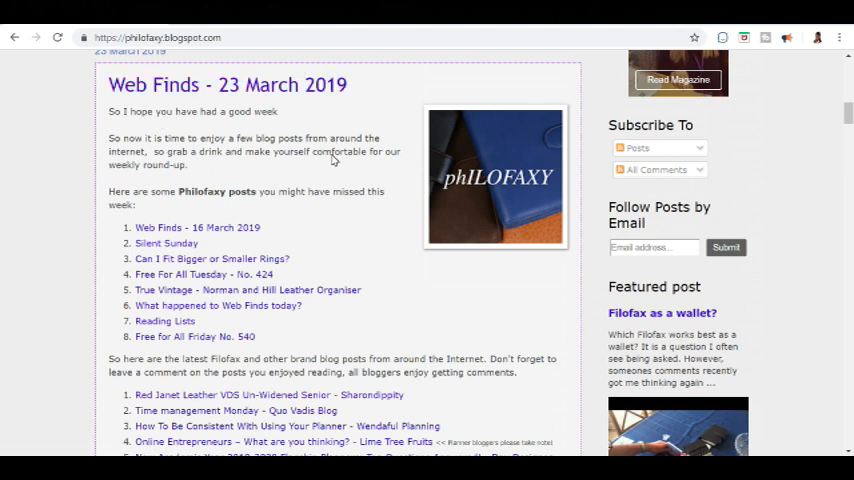
mouse_move(362, 284)
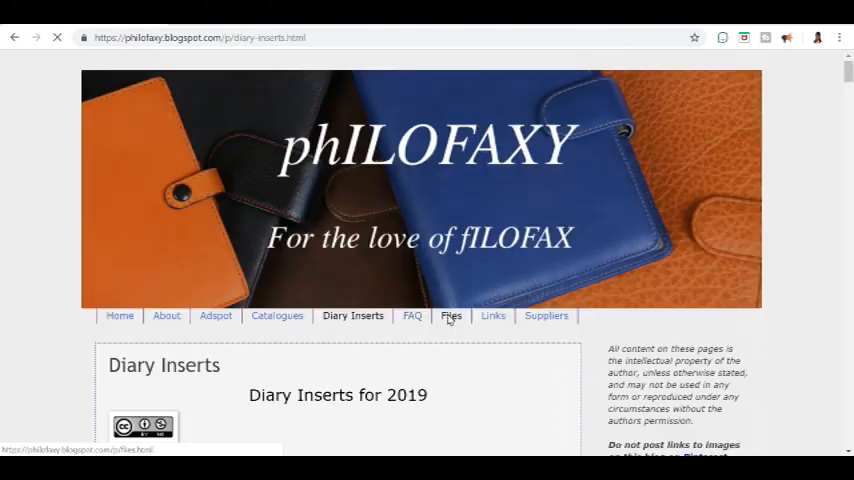
Scroll through the Philofaxy Diary Inserts list of 2019 downloadable insert templates.
scroll("down", 3)
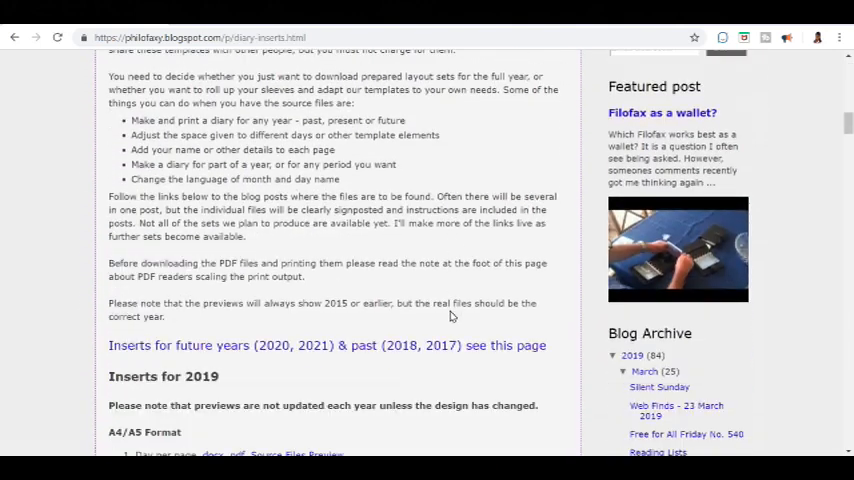
scroll("down", 3)
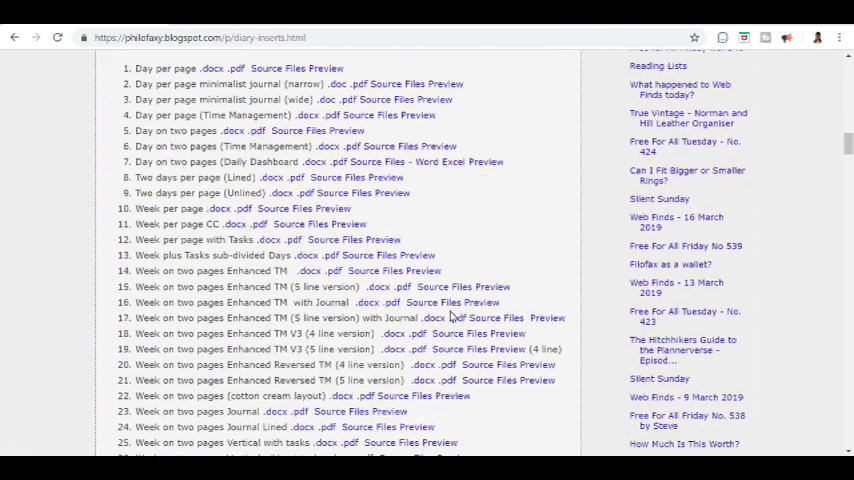
scroll("down", 3)
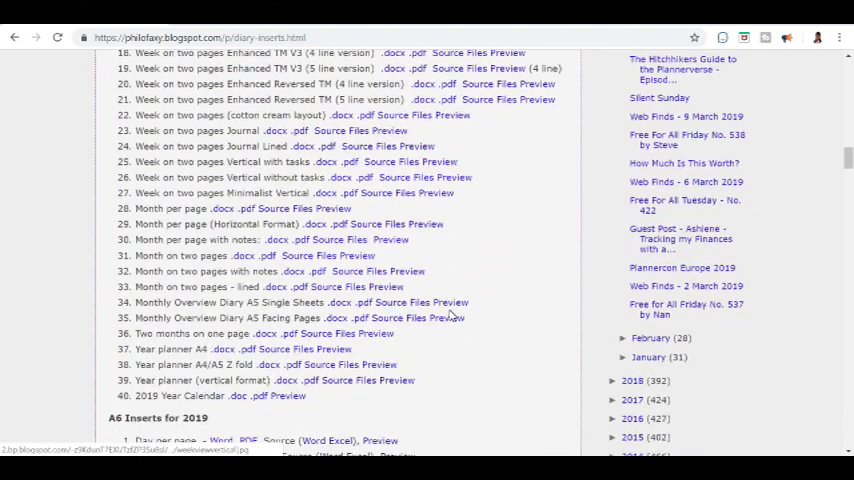
scroll("up", 3)
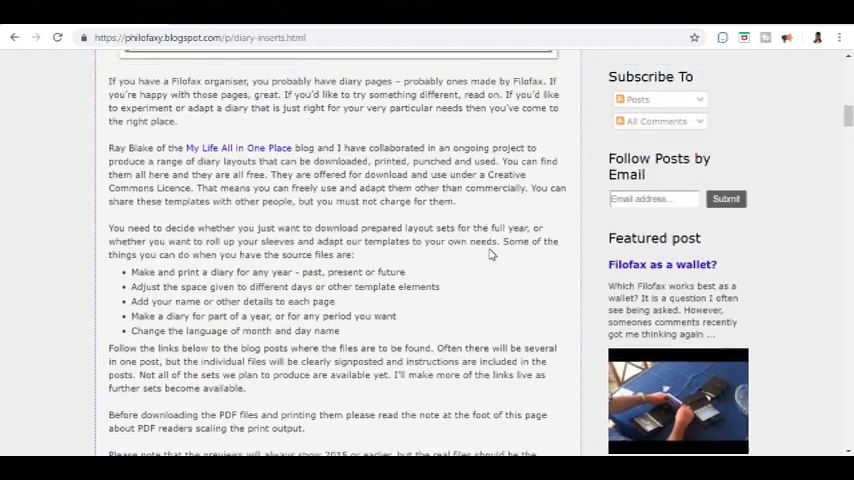
scroll("down", 3)
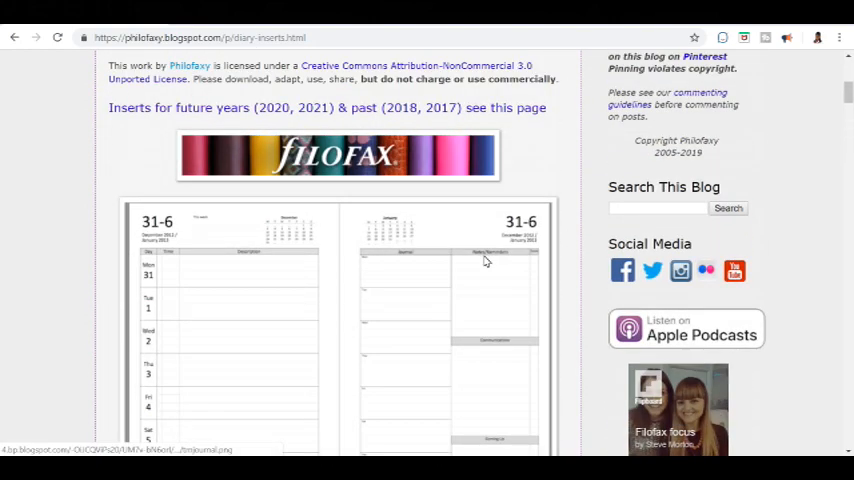
scroll("down", 3)
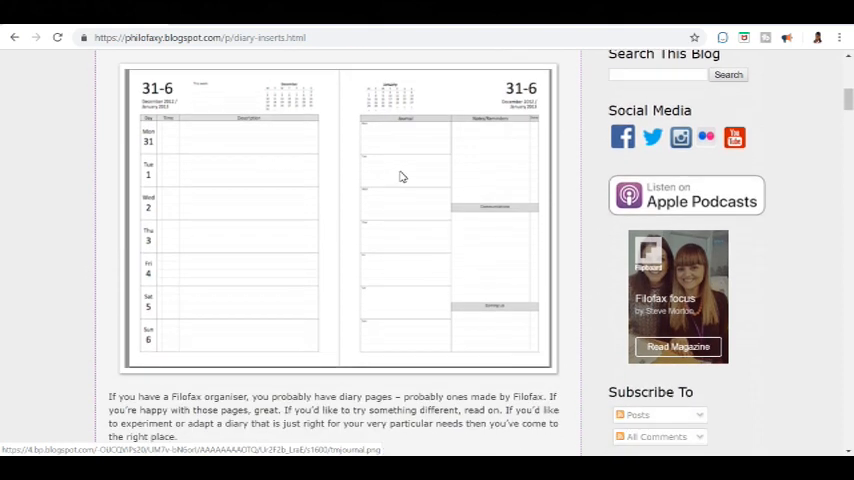
mouse_move(399, 176)
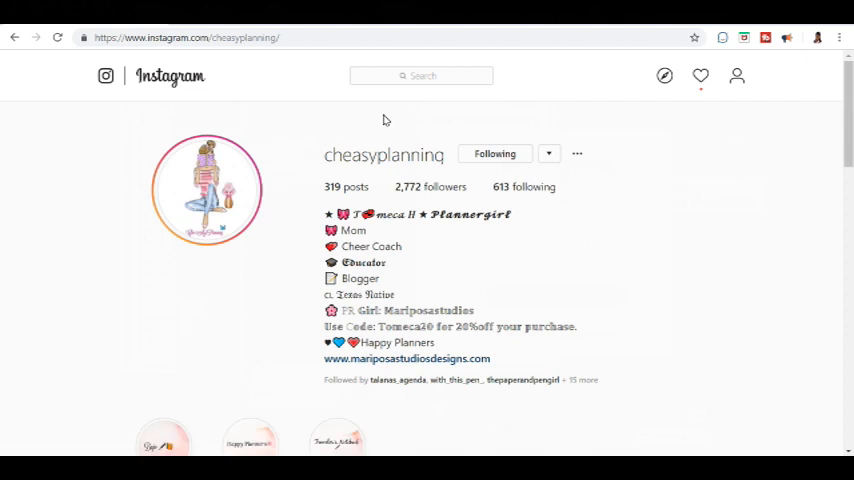
mouse_move(710, 234)
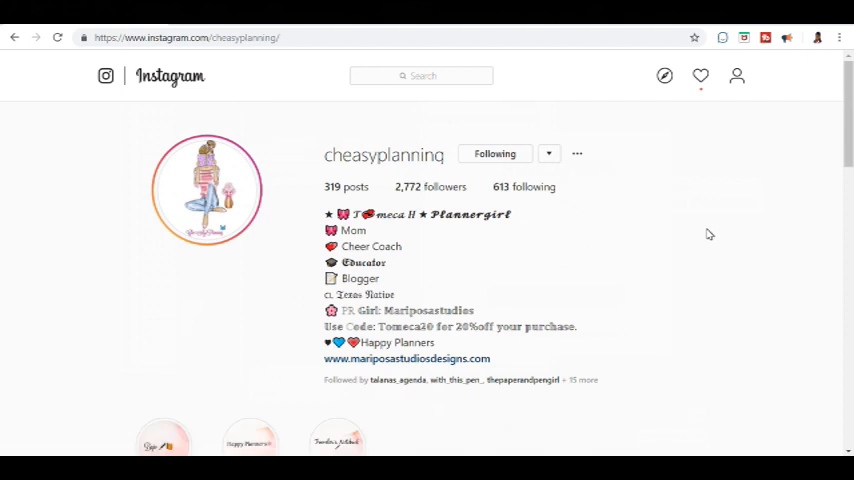
mouse_move(724, 347)
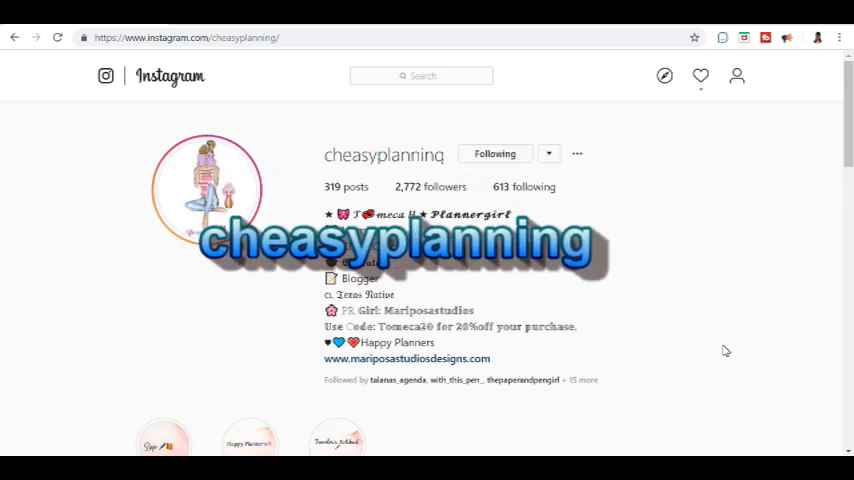
mouse_move(726, 356)
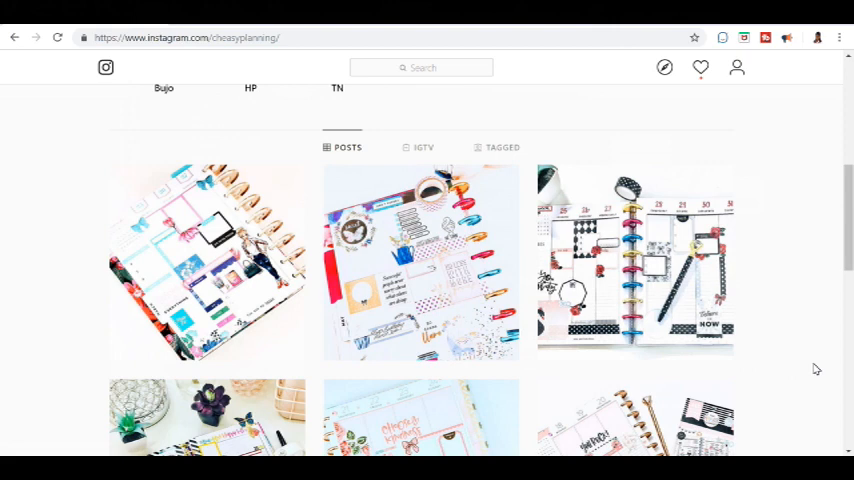
Scroll down the cheasyplanning Instagram grid of planner photos.
scroll("down", 3)
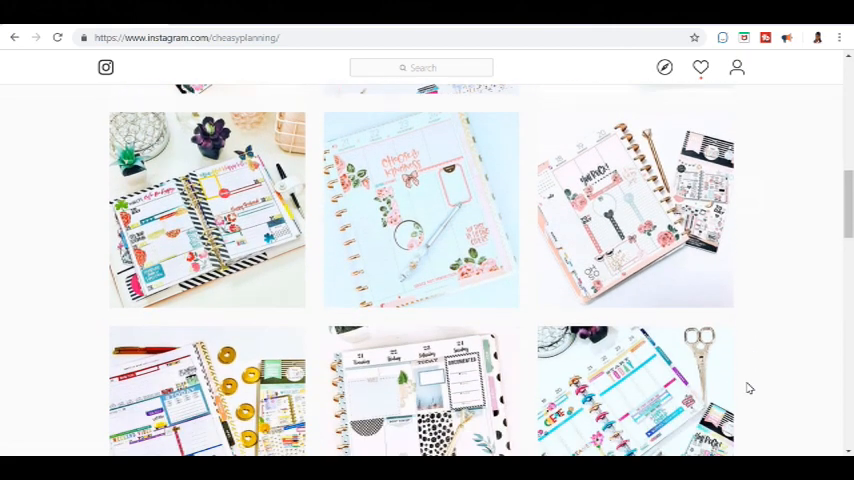
scroll("down", 3)
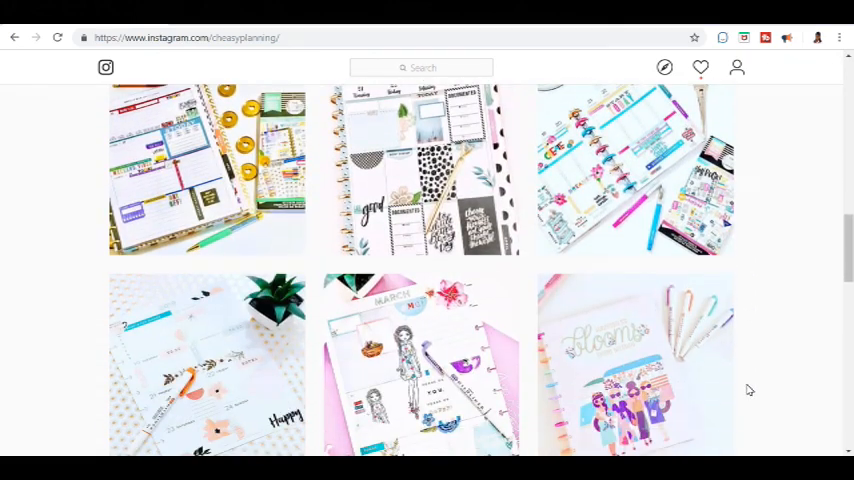
scroll("down", 3)
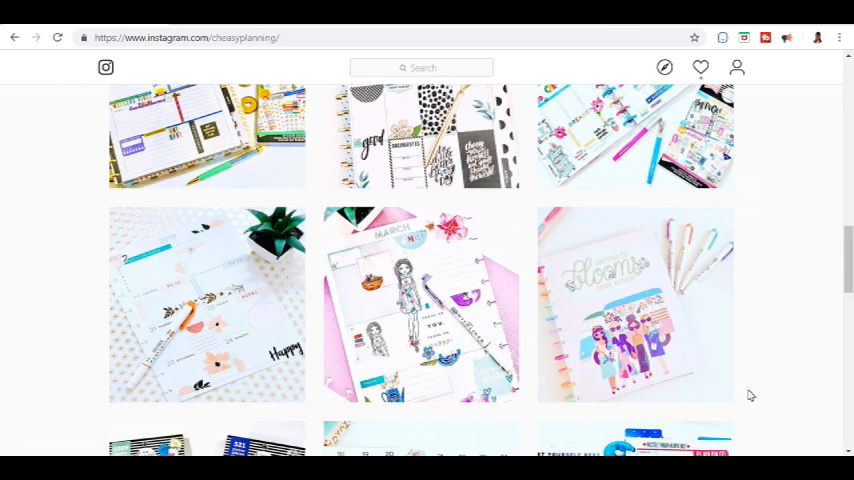
scroll("down", 3)
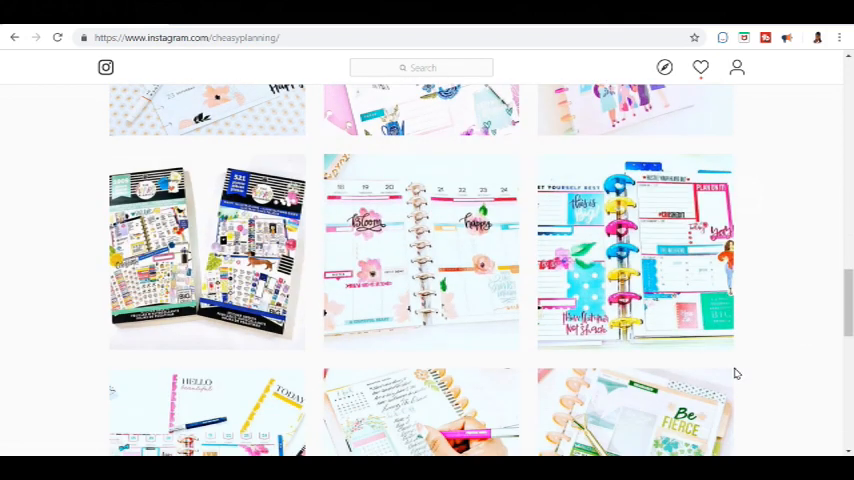
scroll("down", 3)
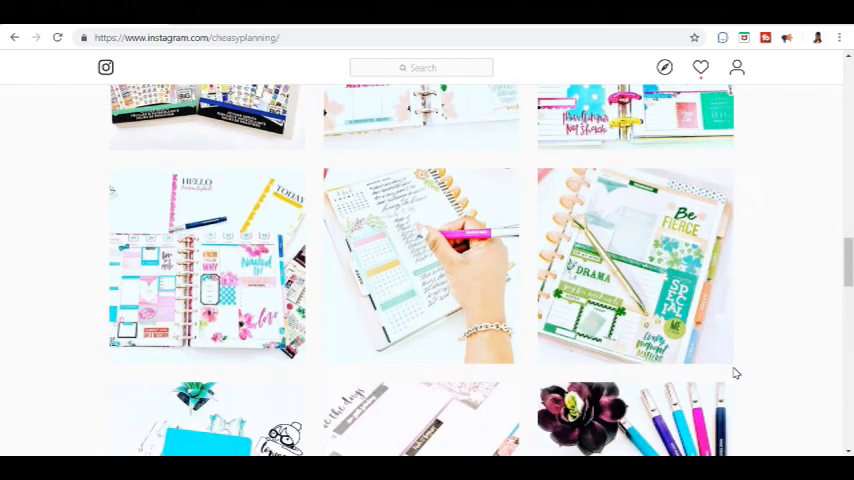
scroll("down", 3)
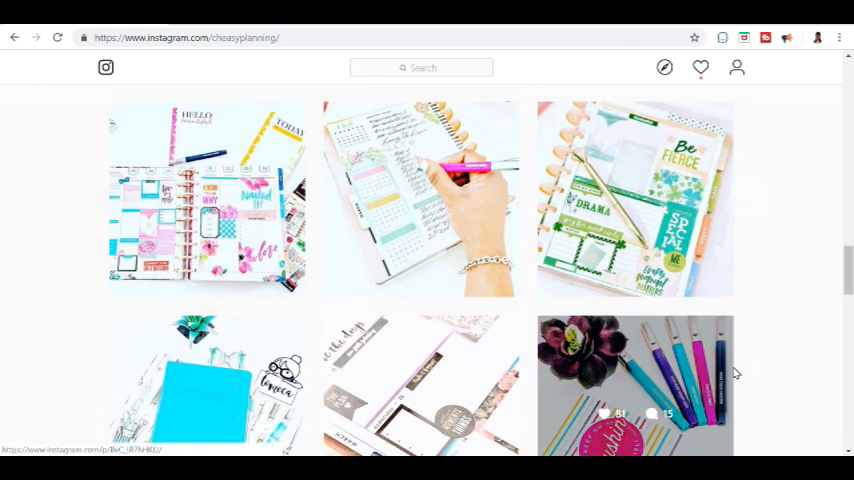
mouse_move(826, 343)
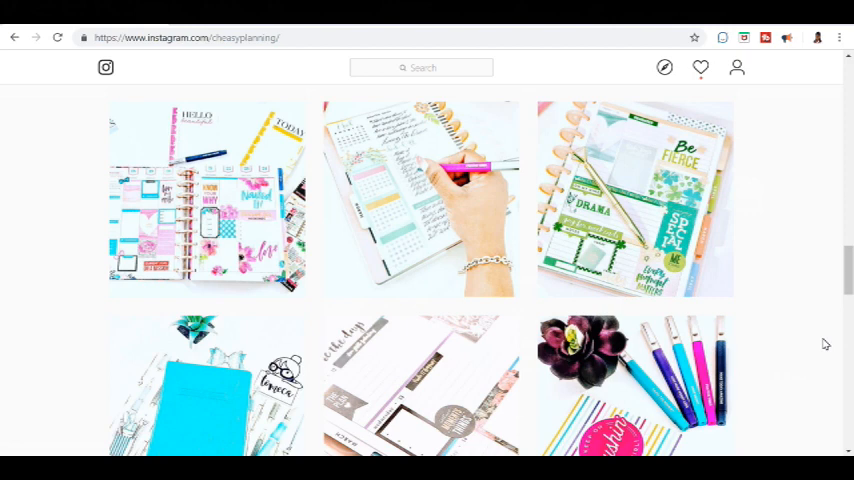
Open the Mid-life Planners with Purpose! group from the Facebook search results.
scroll("down", 3)
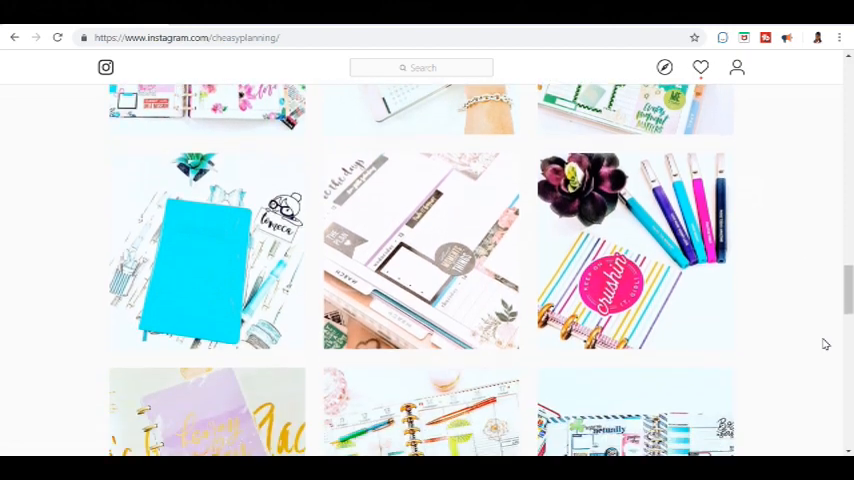
scroll("down", 3)
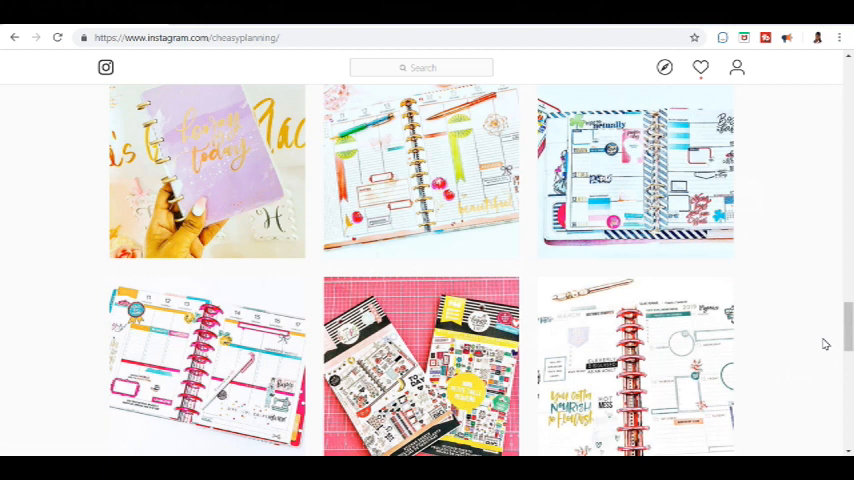
scroll("down", 3)
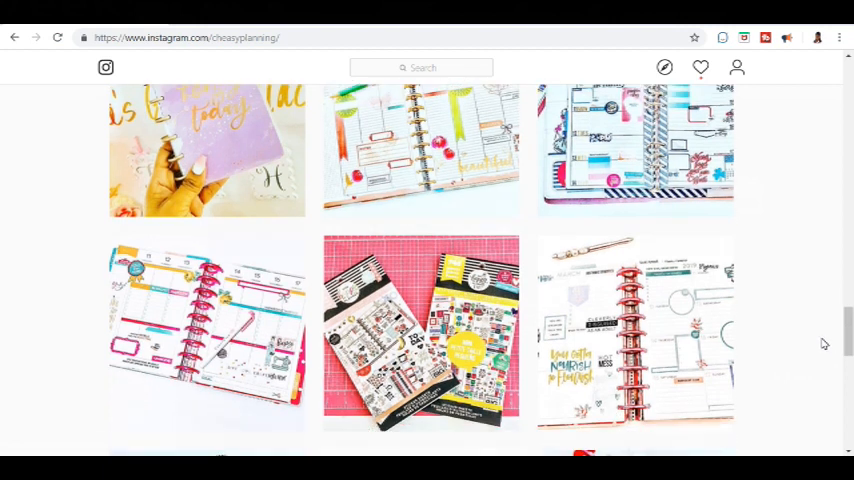
scroll("down", 3)
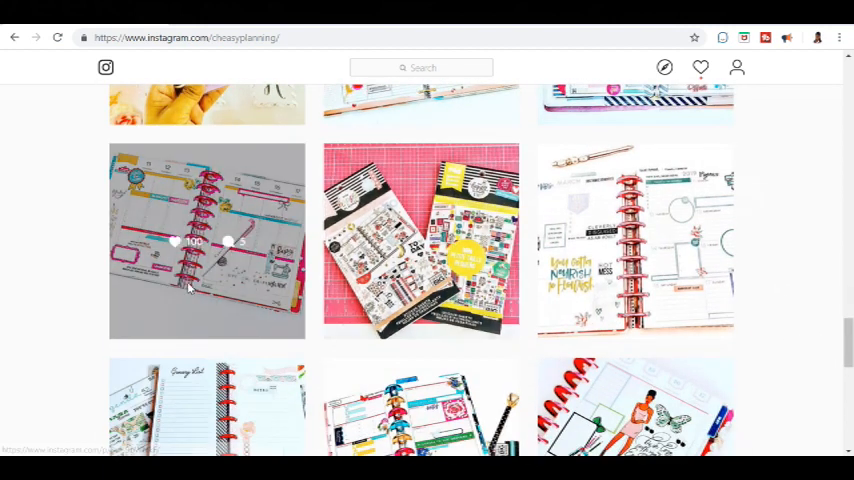
scroll("down", 3)
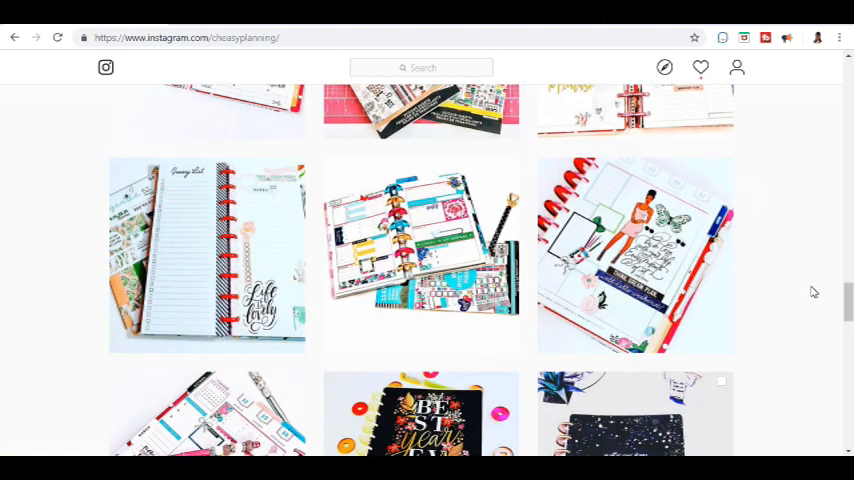
scroll("down", 3)
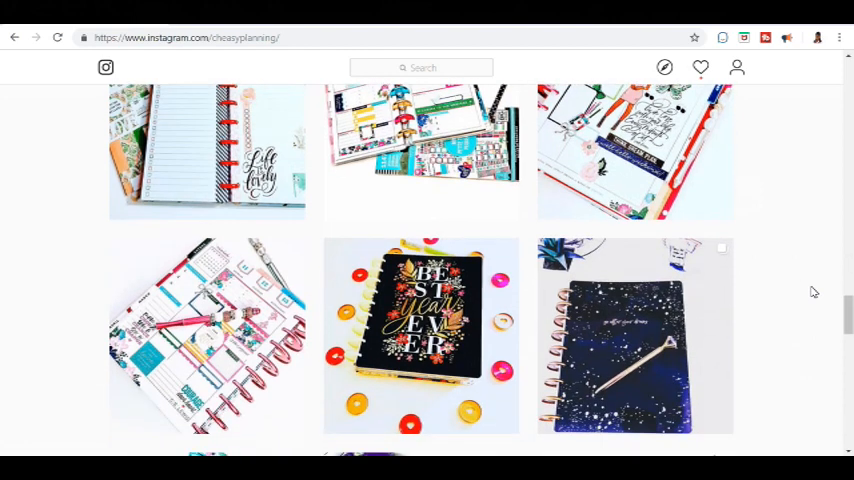
scroll("down", 3)
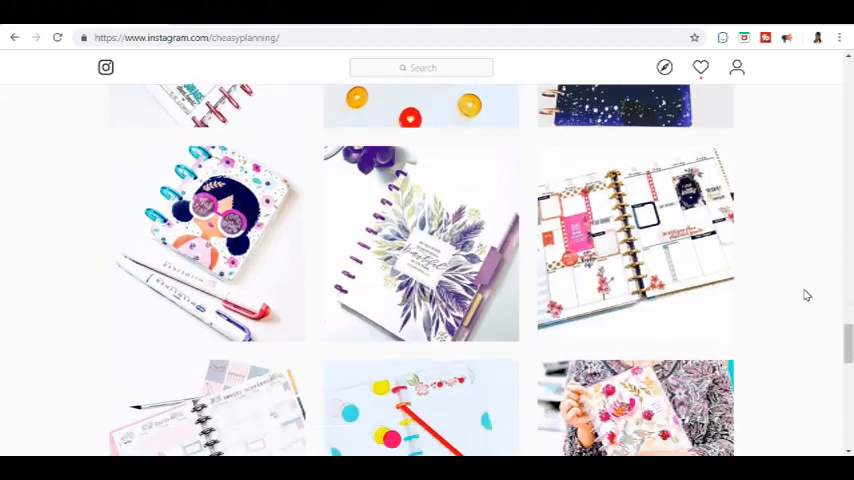
scroll("down", 3)
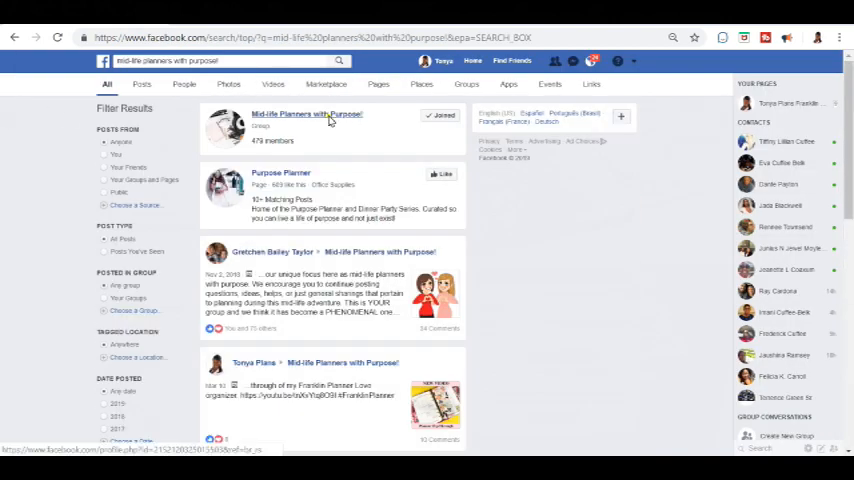
left_click(306, 113)
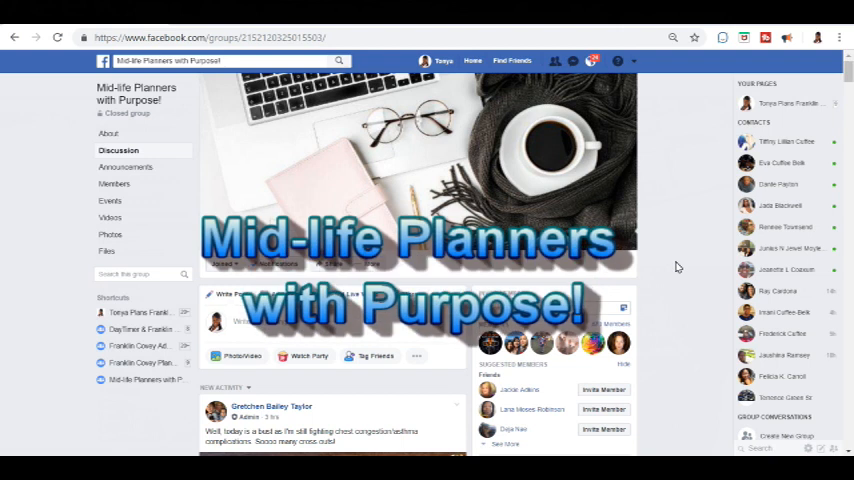
mouse_move(678, 266)
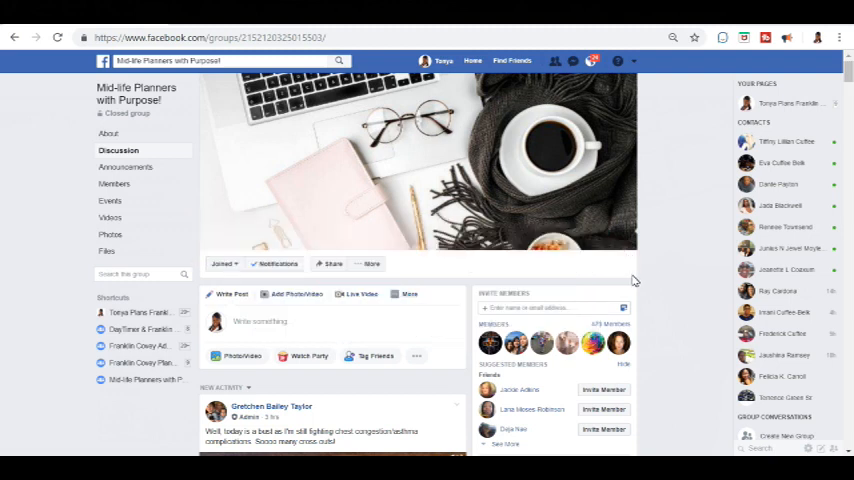
Scroll down the Mid-life Planners with Purpose! group's Discussion feed.
scroll("down", 3)
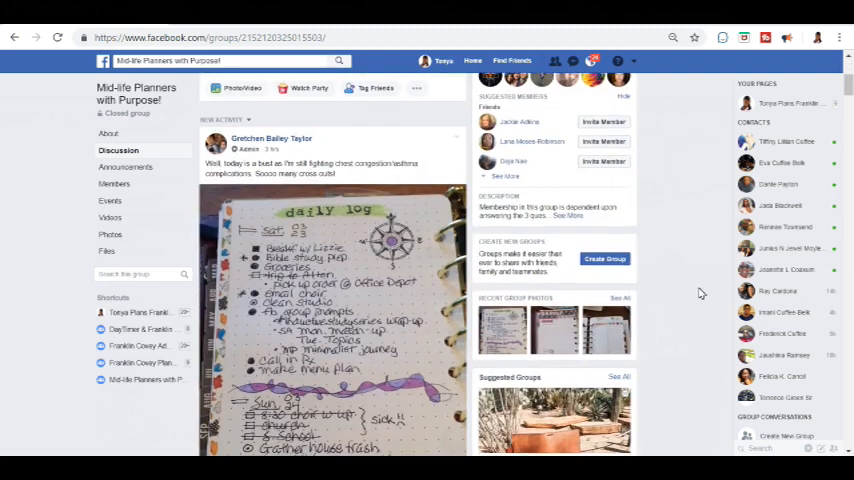
scroll("down", 3)
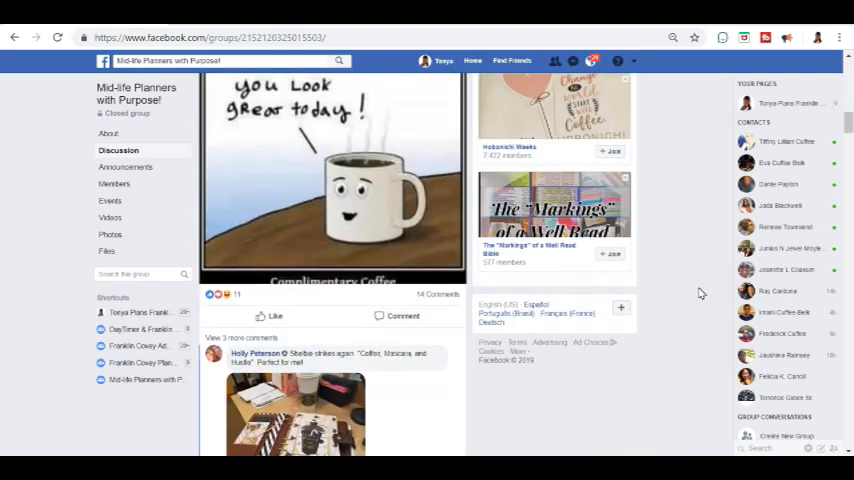
scroll("down", 3)
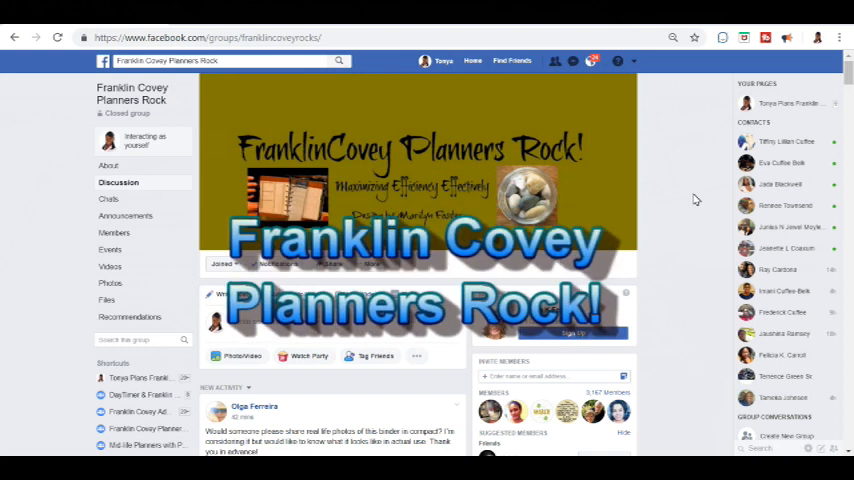
Scroll through the Franklin Covey Planners Rock group's Discussion posts.
scroll("down", 3)
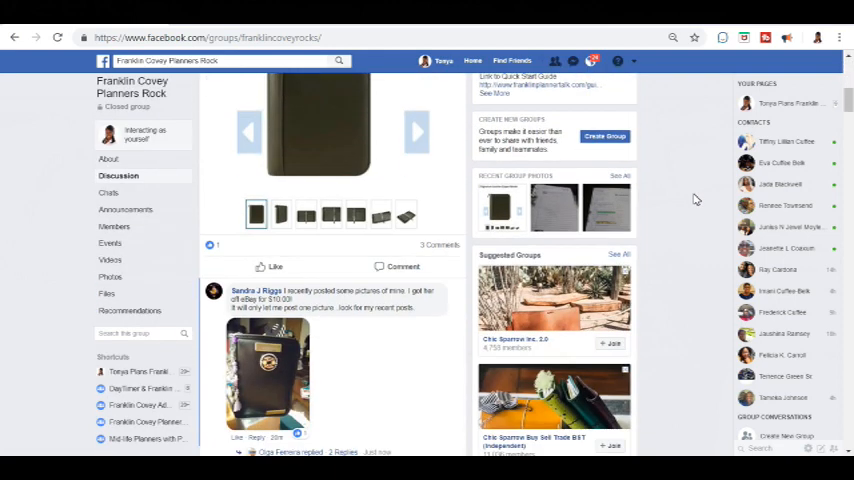
scroll("down", 3)
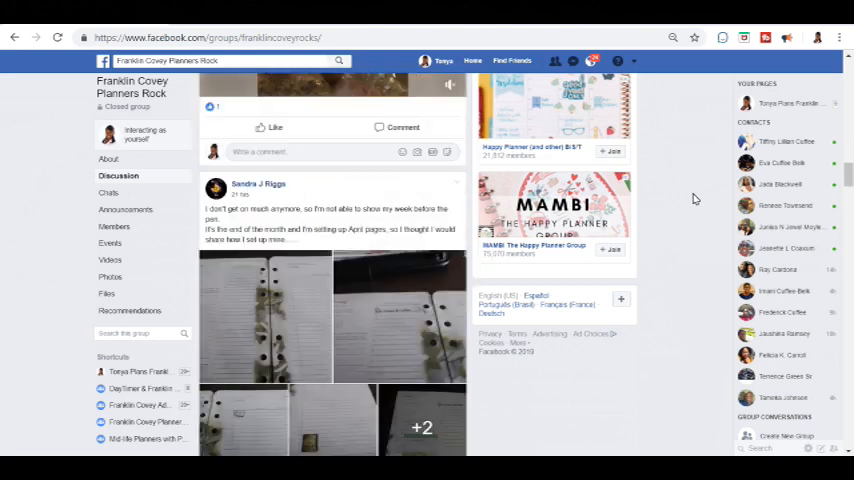
scroll("down", 3)
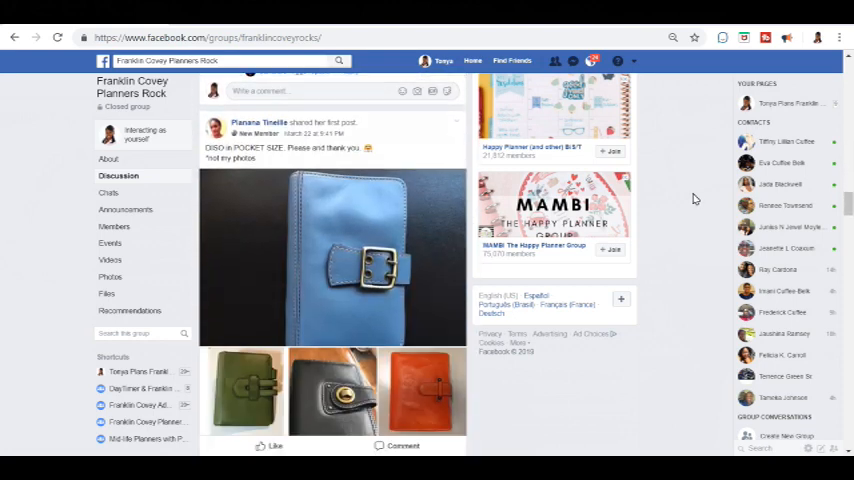
scroll("down", 3)
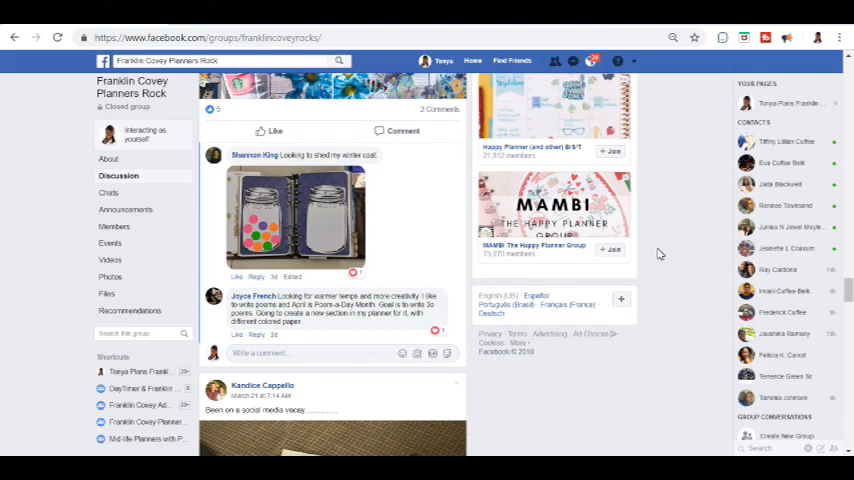
scroll("down", 3)
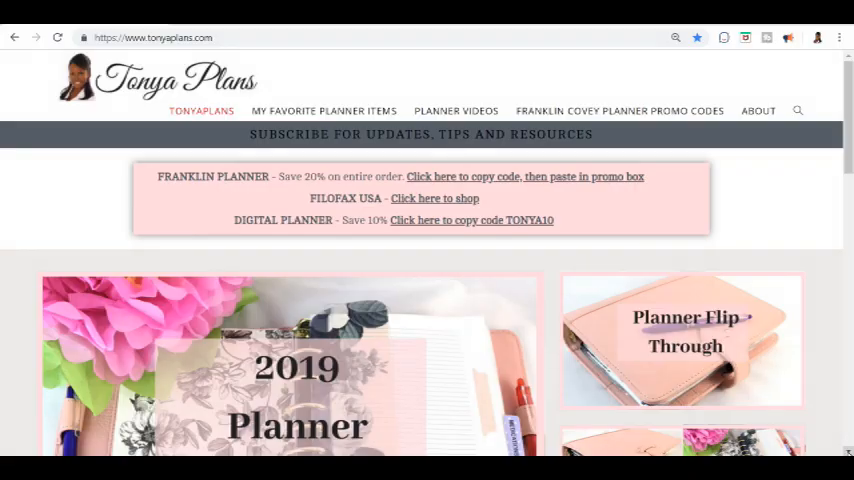
Scroll the tonyaplans.com homepage down to the Track Medical Information post and Subscribe section.
scroll("down", 3)
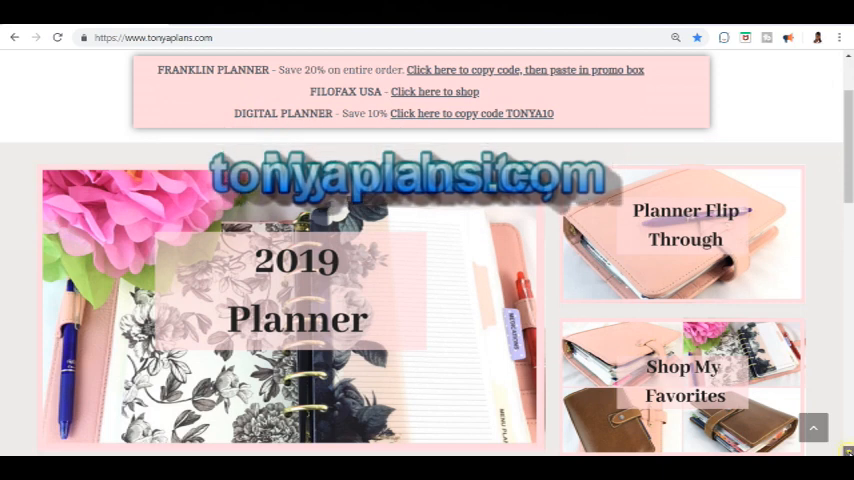
scroll("down", 3)
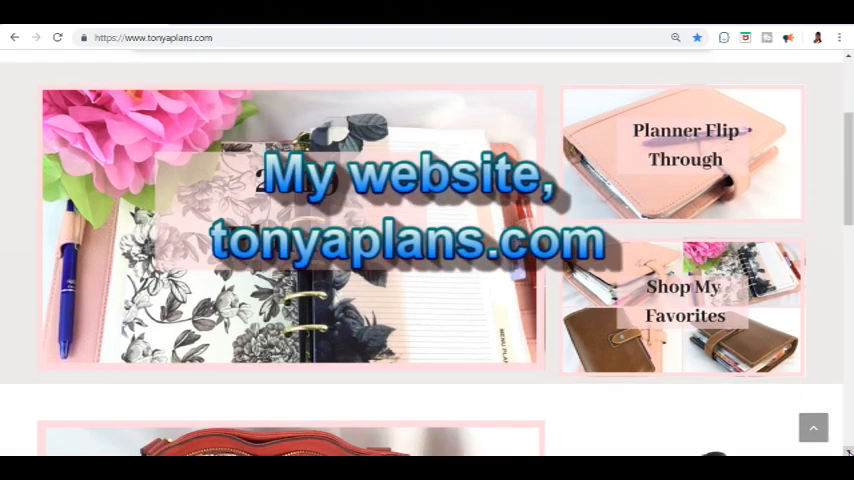
scroll("down", 3)
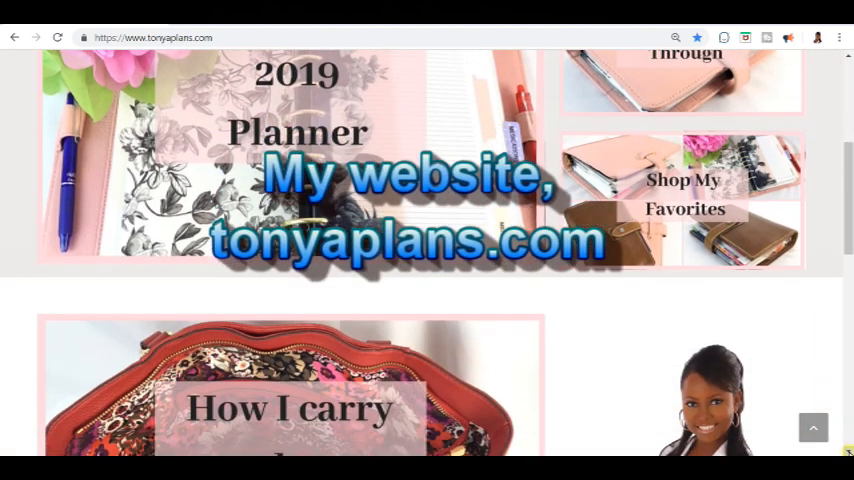
scroll("down", 3)
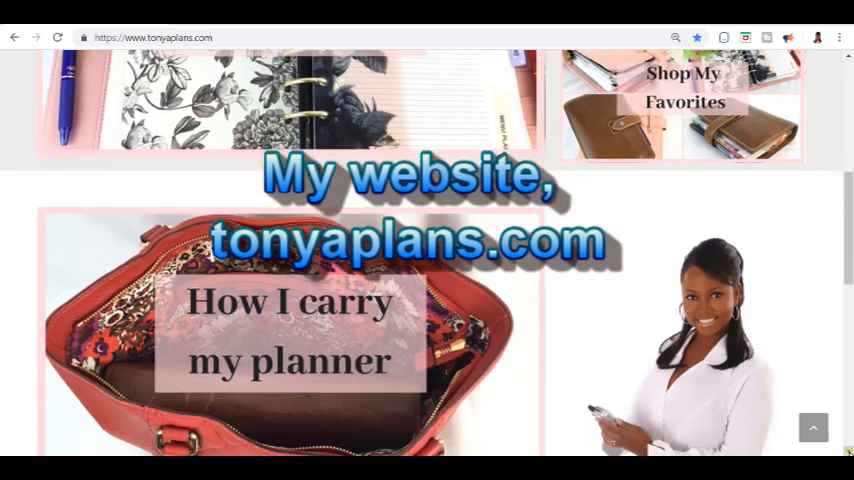
scroll("down", 3)
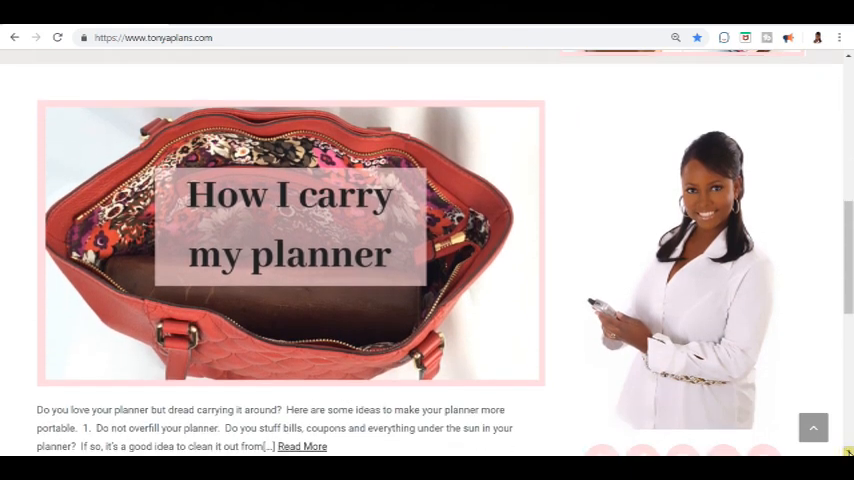
scroll("down", 3)
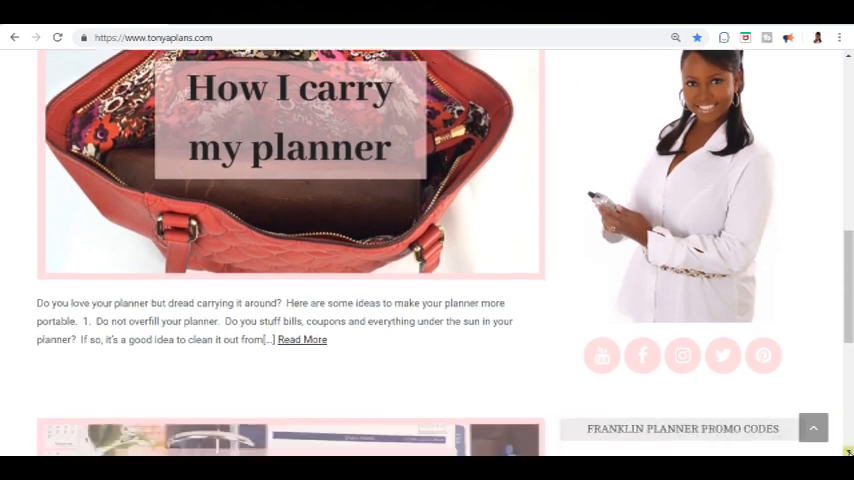
scroll("down", 3)
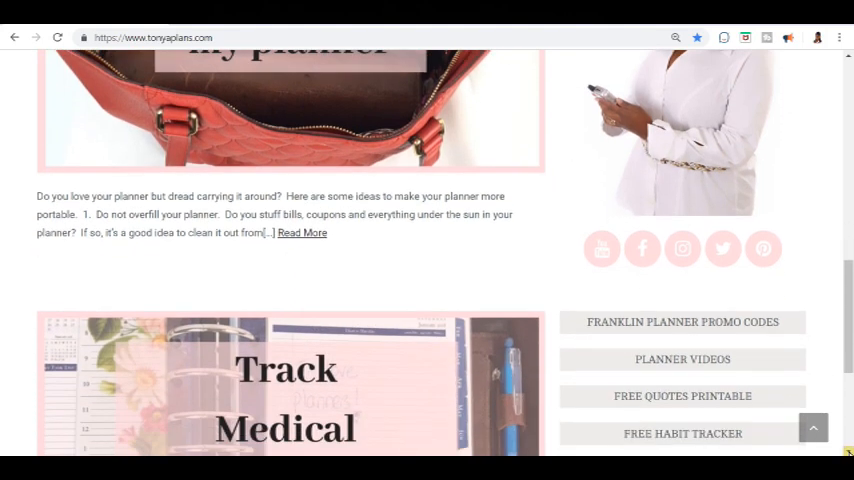
scroll("down", 3)
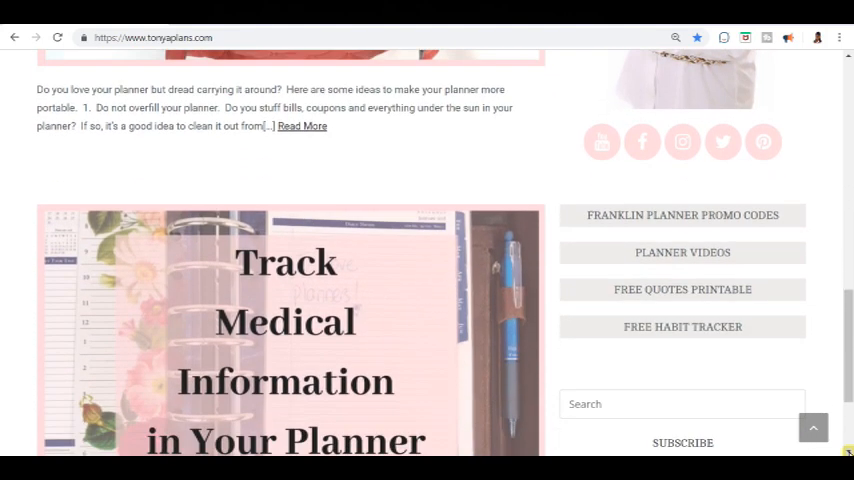
scroll("down", 3)
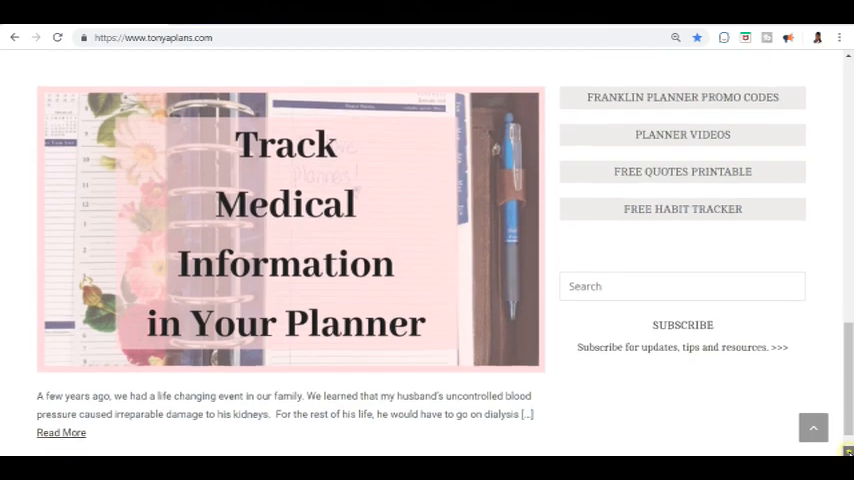